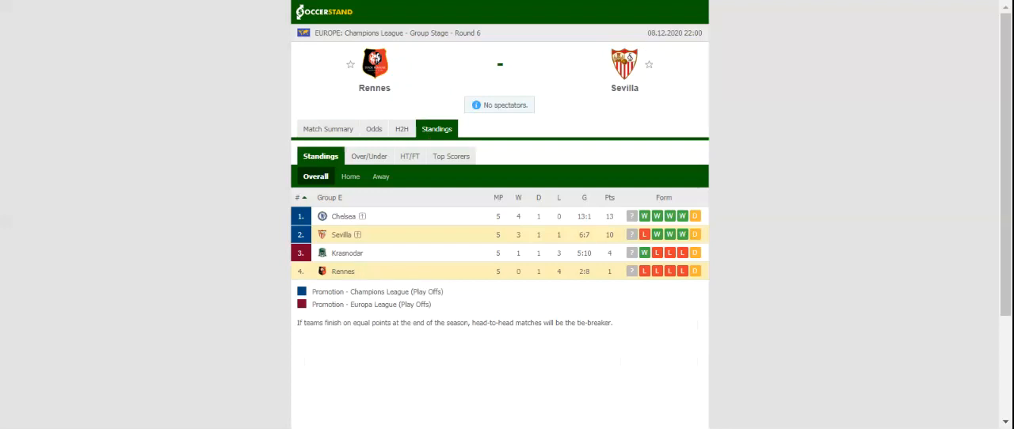
Switch to the H2H view listing the last five matches of Rennes and Sevilla.
left_click(402, 128)
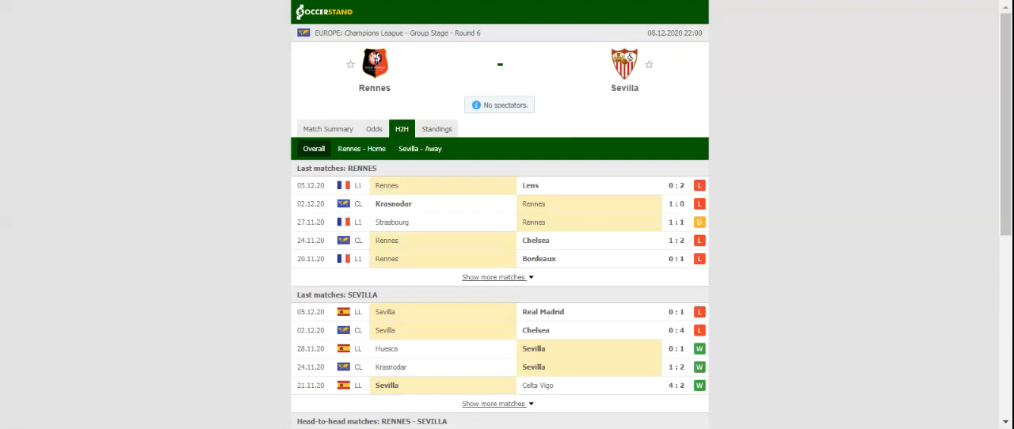
mouse_move(937, 3)
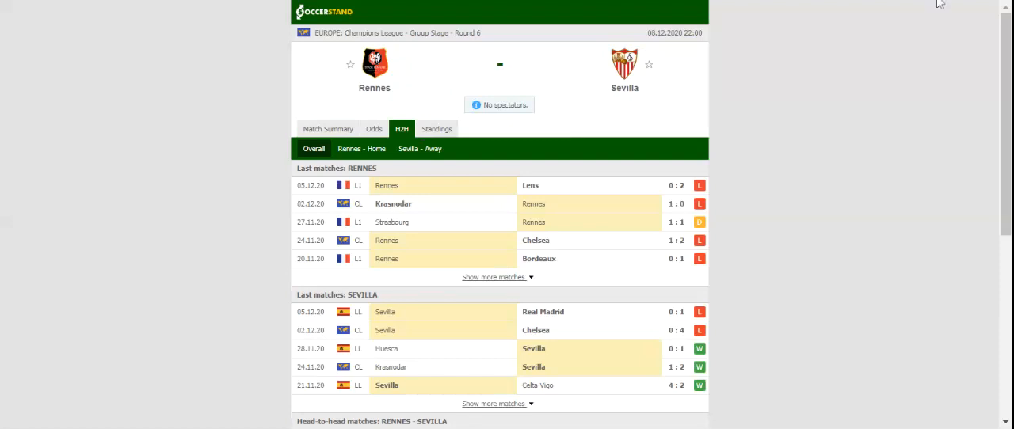